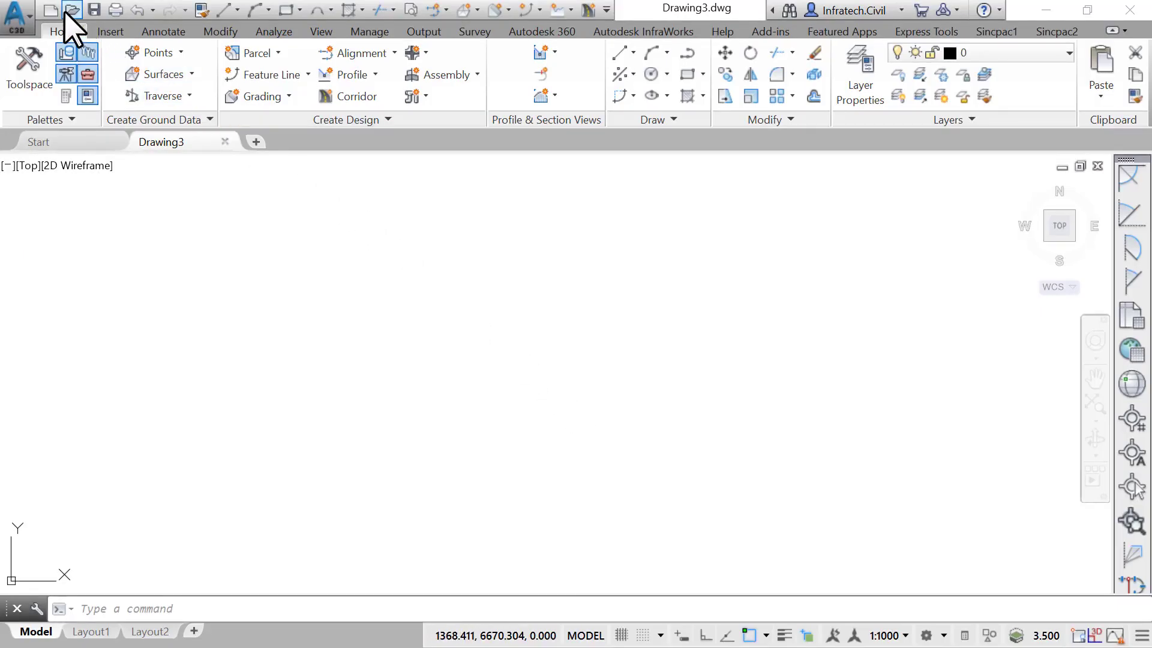
Step: Open the 07.01-ALIGNMENTS drawing
left_click(72, 9)
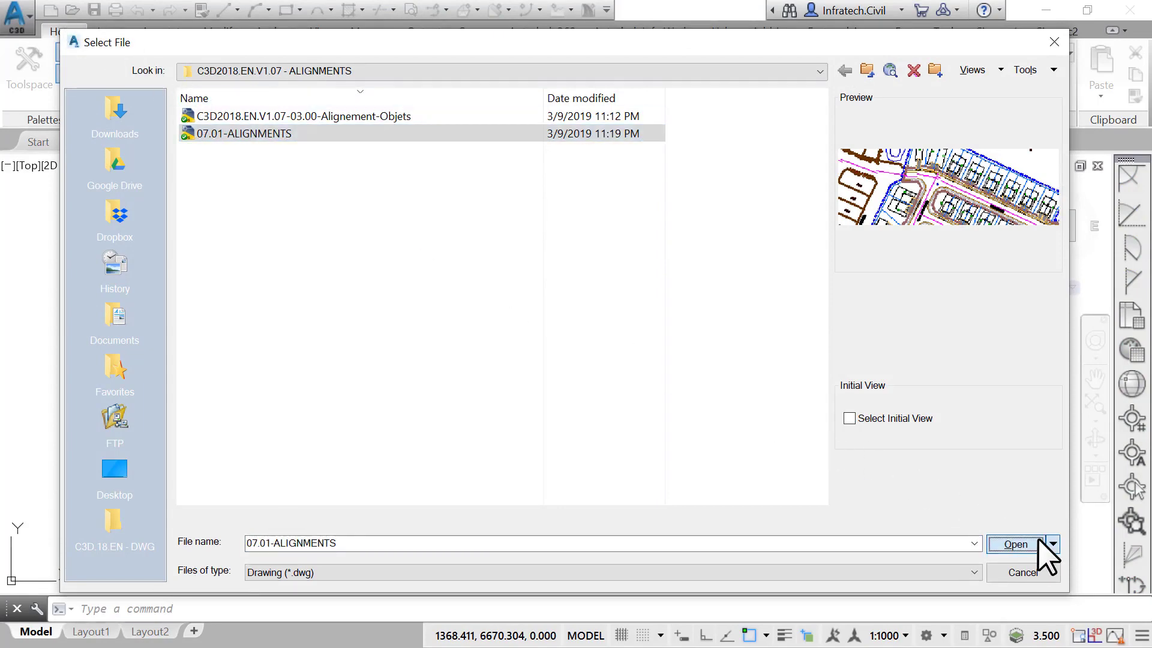
left_click(1016, 544)
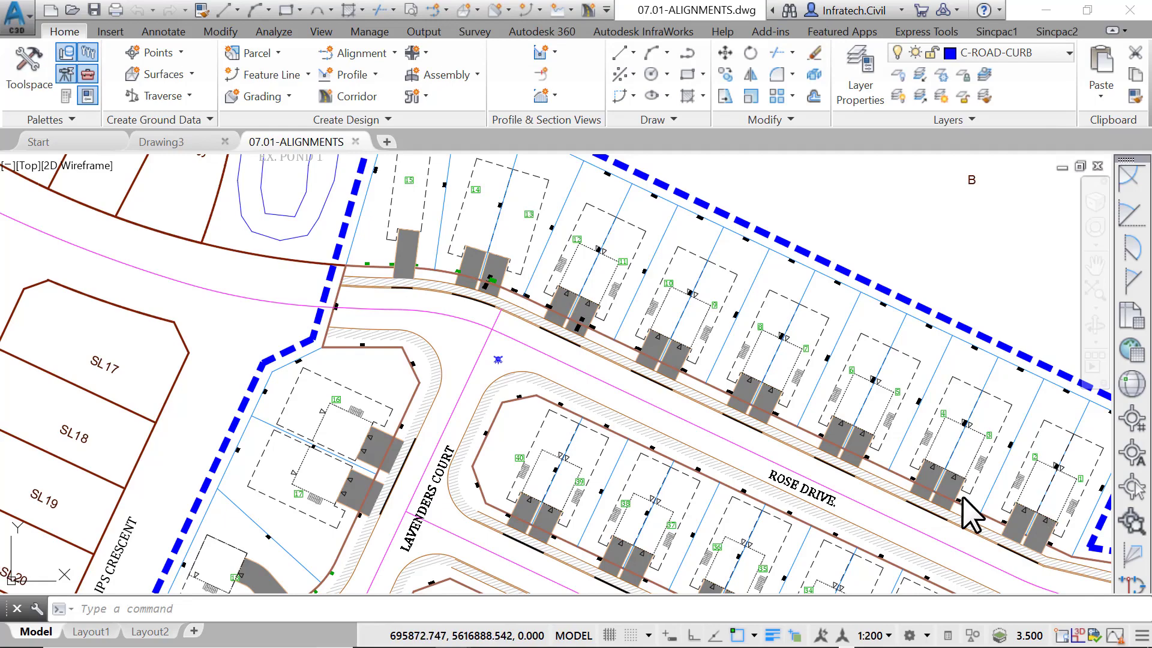
Step: Start Create Alignment from Objects and pick the magenta road polyline
left_click(356, 52)
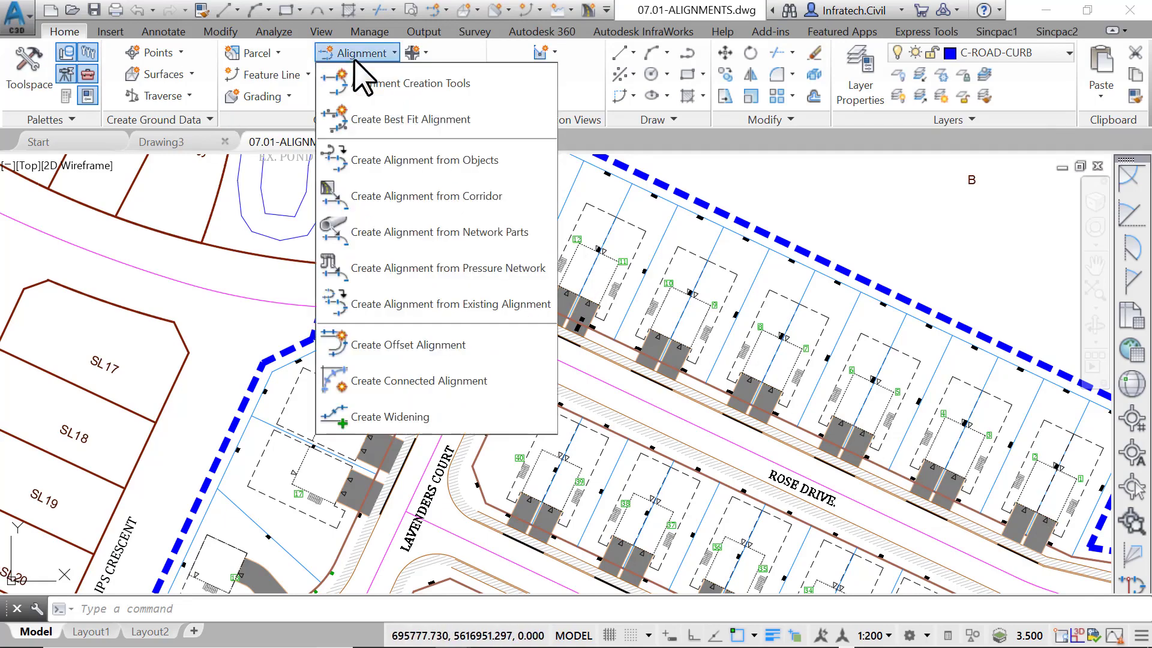
mouse_move(438, 160)
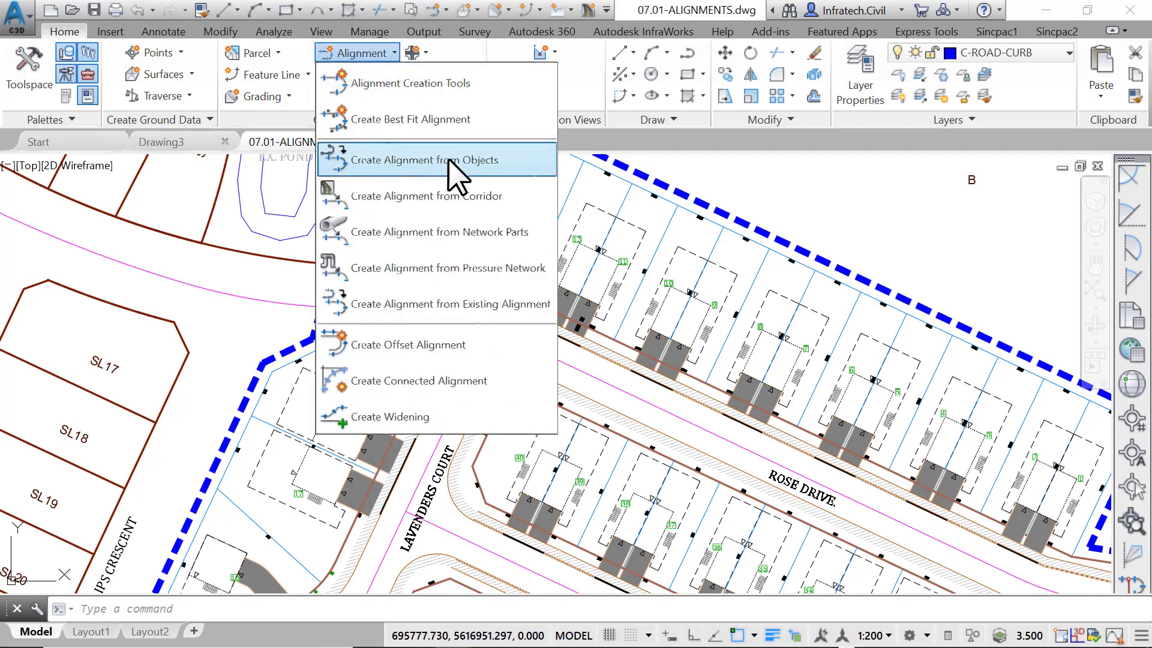
left_click(422, 159)
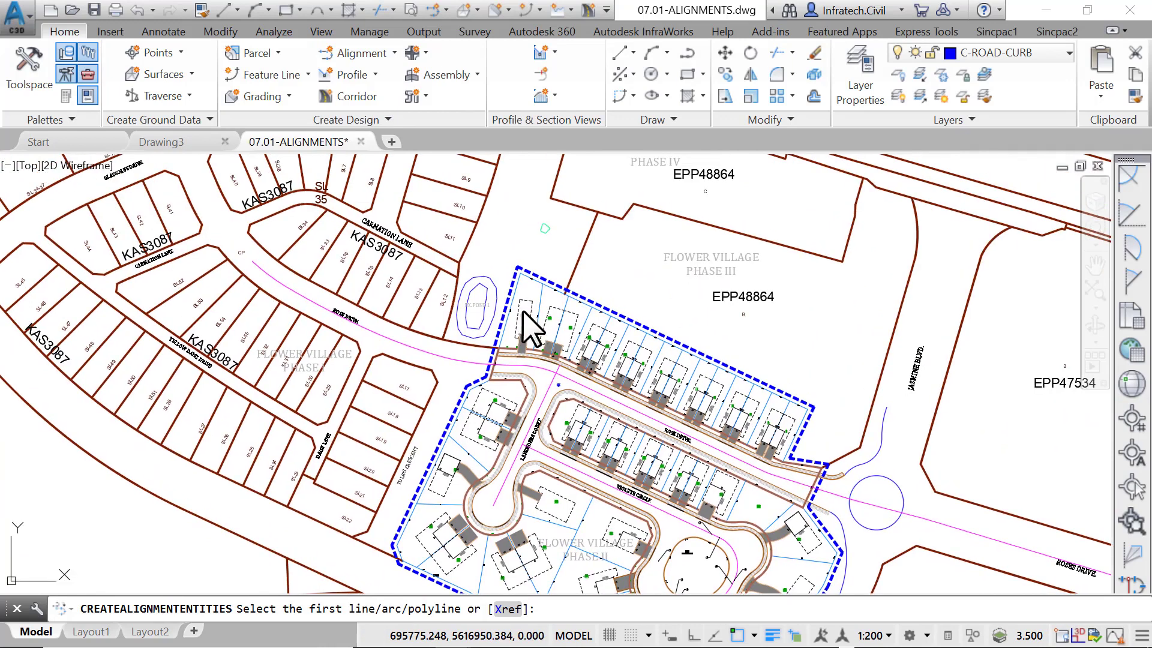
left_click(530, 331)
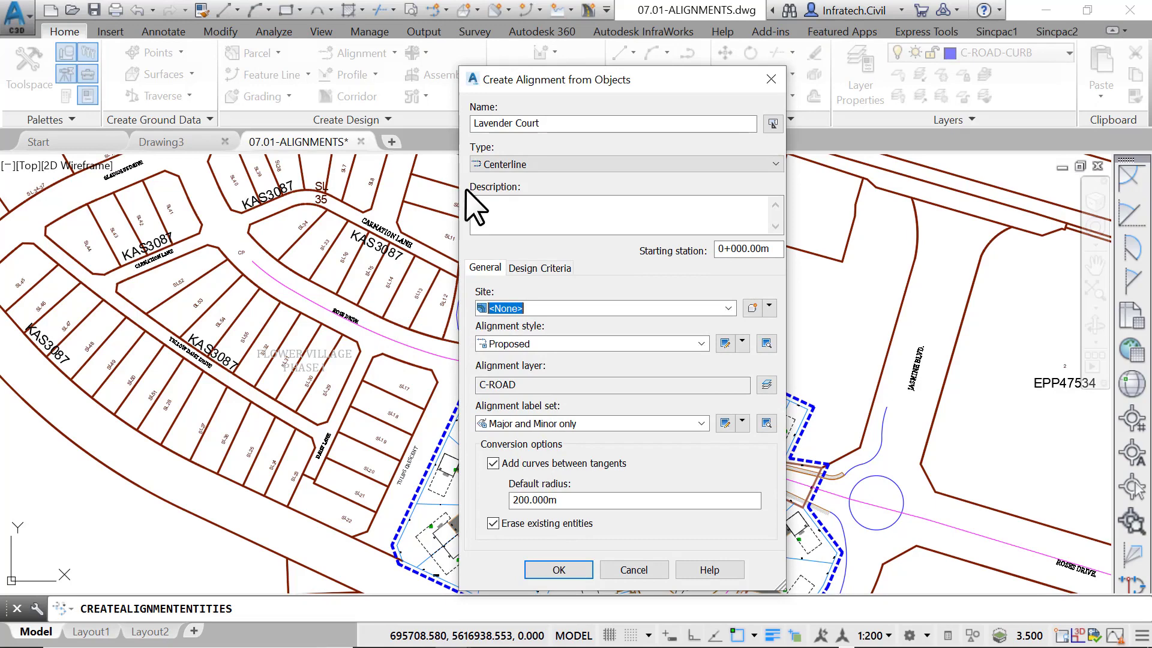
Step: Name the alignment 'Rose Drive', keeping the type as Centerline
type("R")
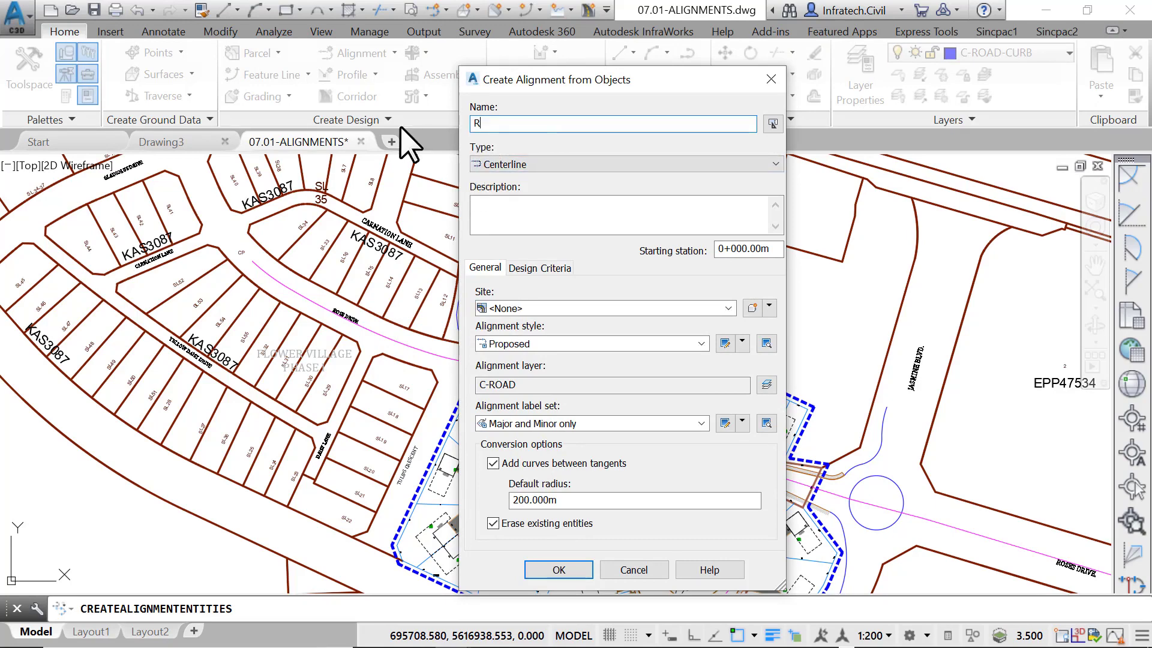
type("ose D")
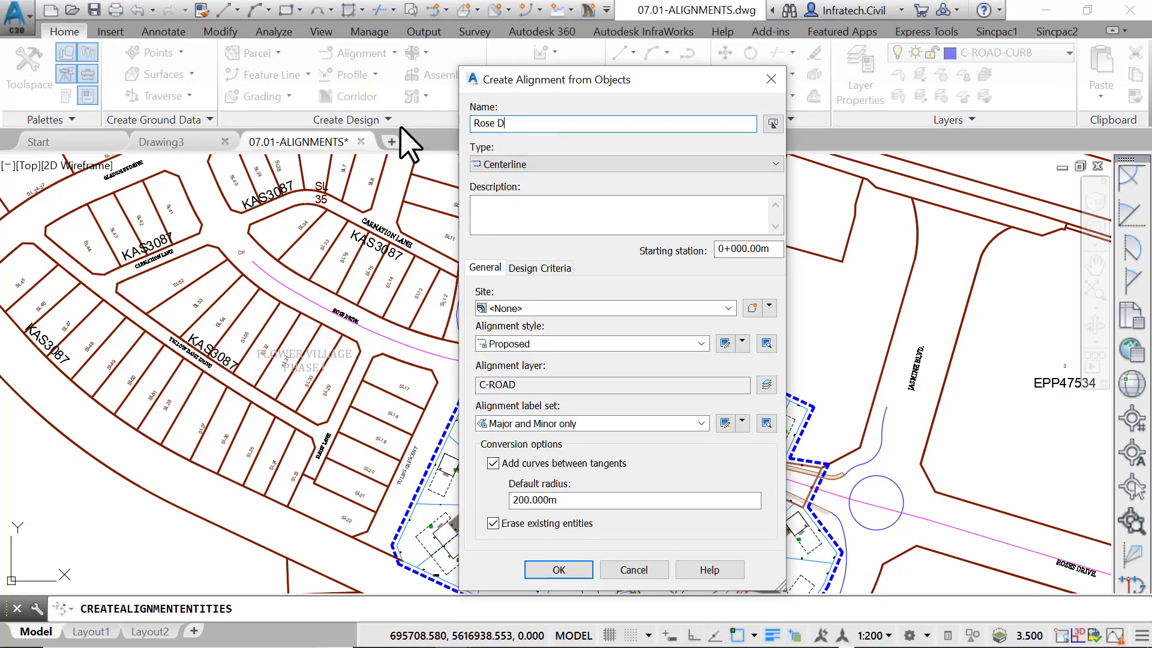
type("rive")
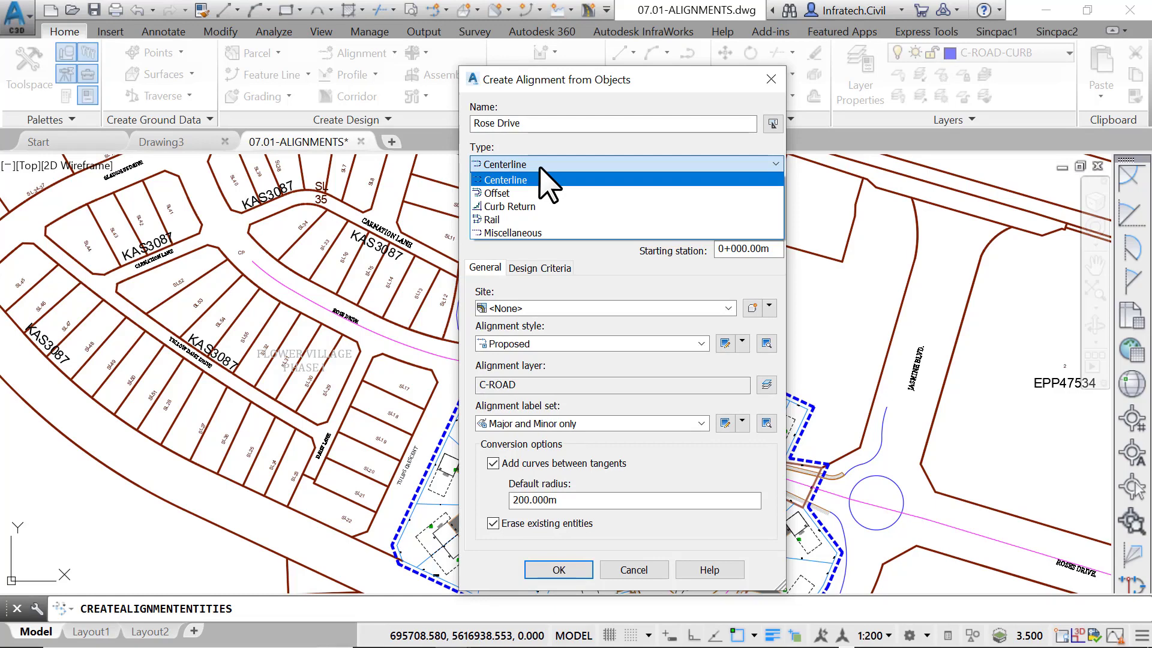
left_click(506, 180)
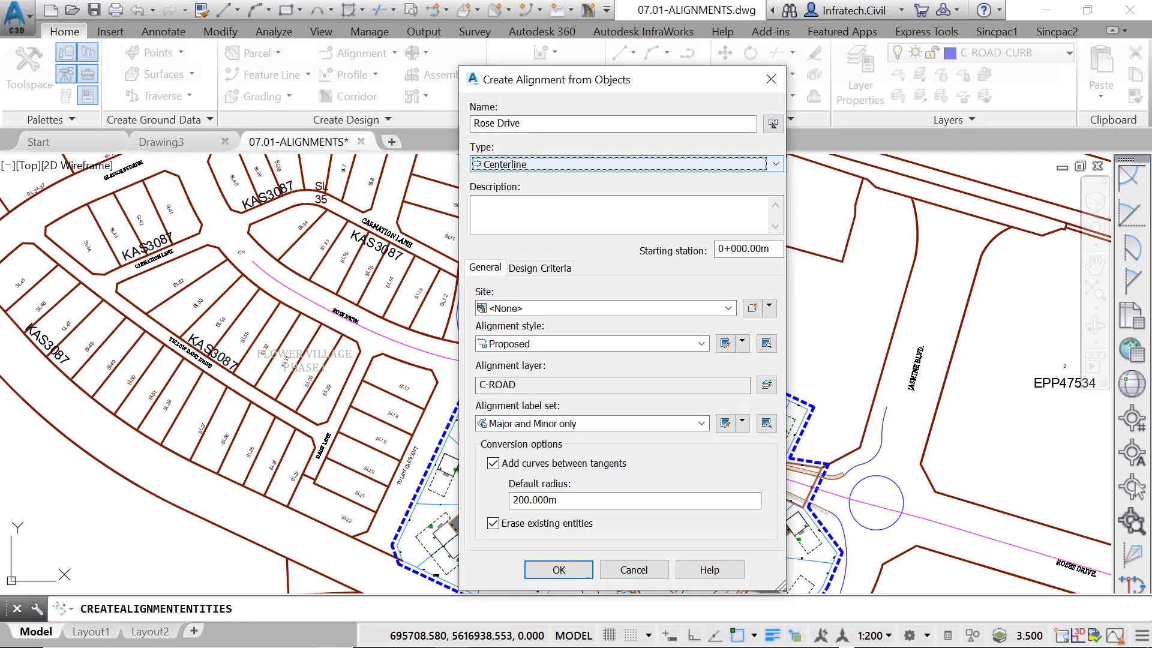
Step: Set description 'Access Road', Major and Minor only labels, no tangent curves, erase existing entities
type("A")
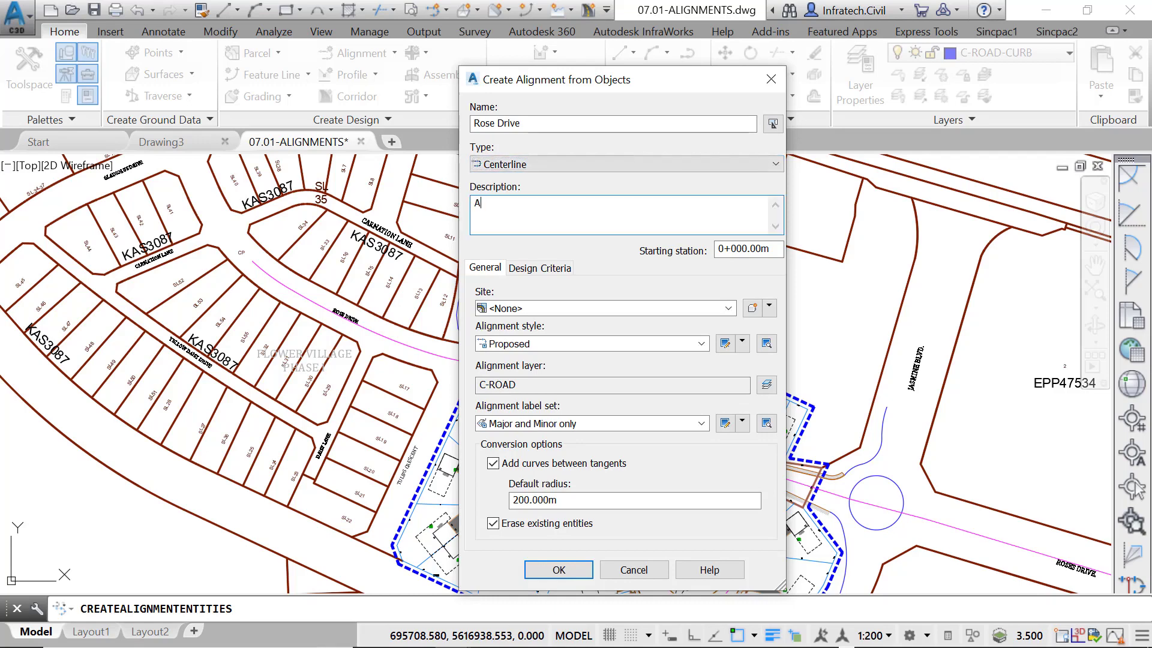
type("ccess")
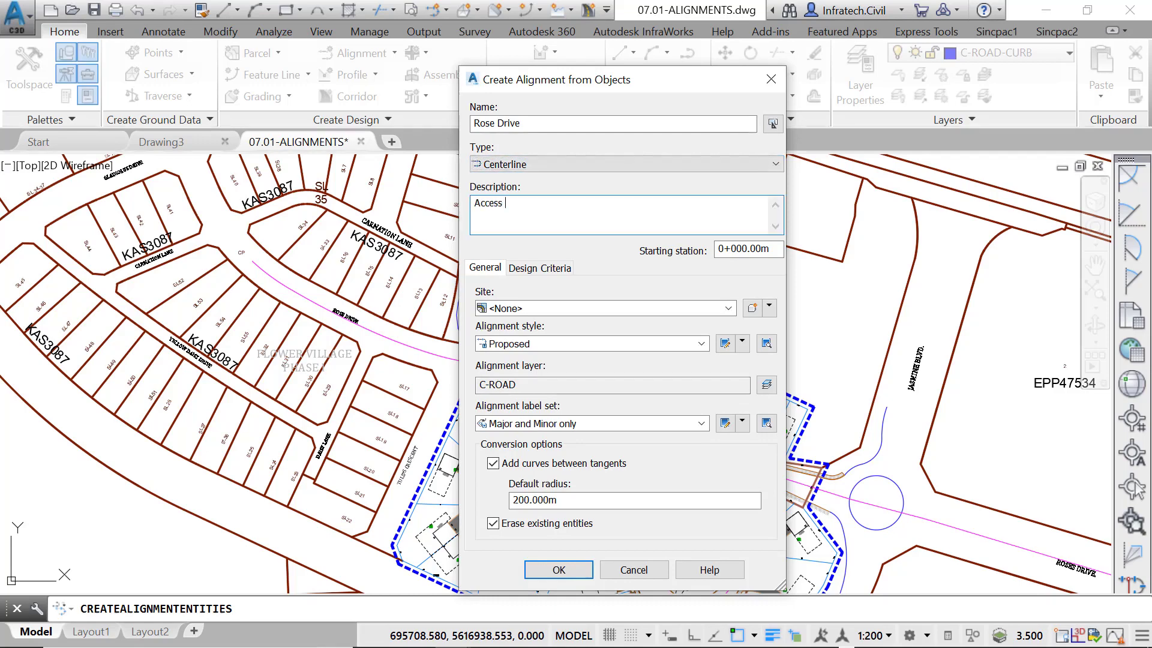
type("Road")
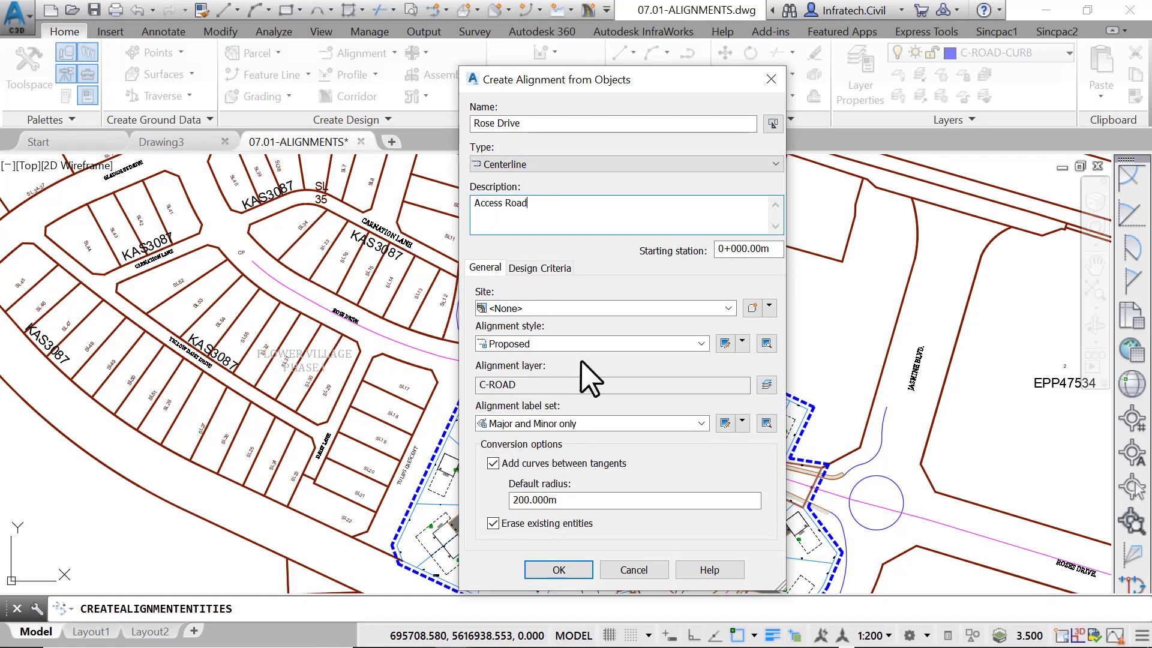
left_click(699, 423)
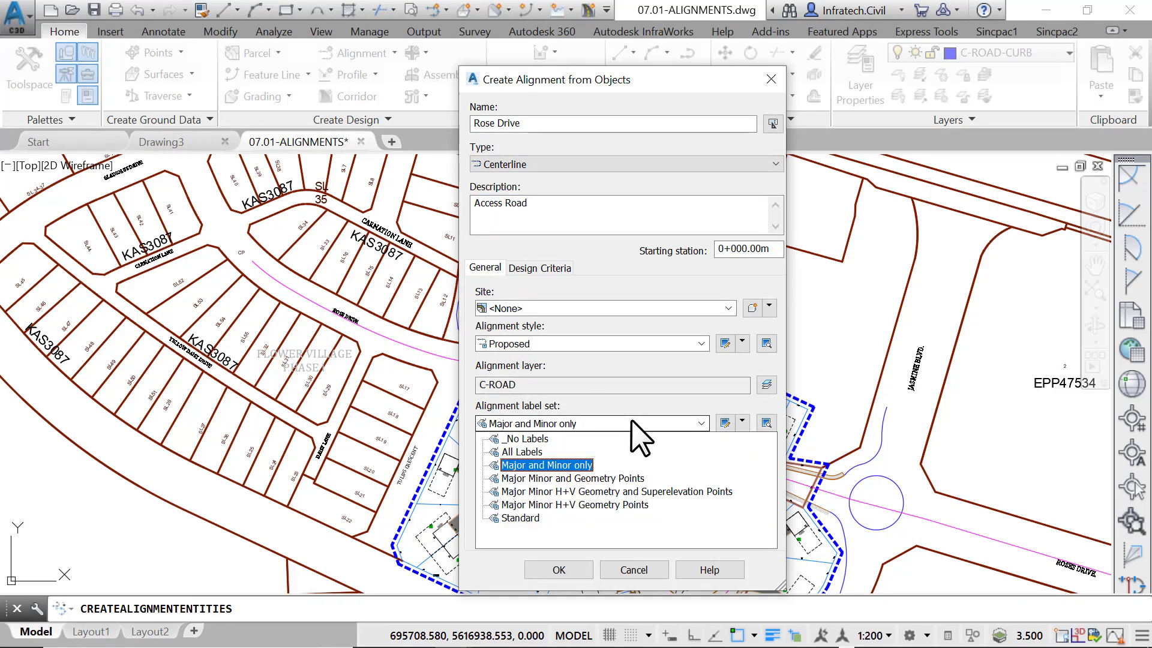
left_click(545, 465)
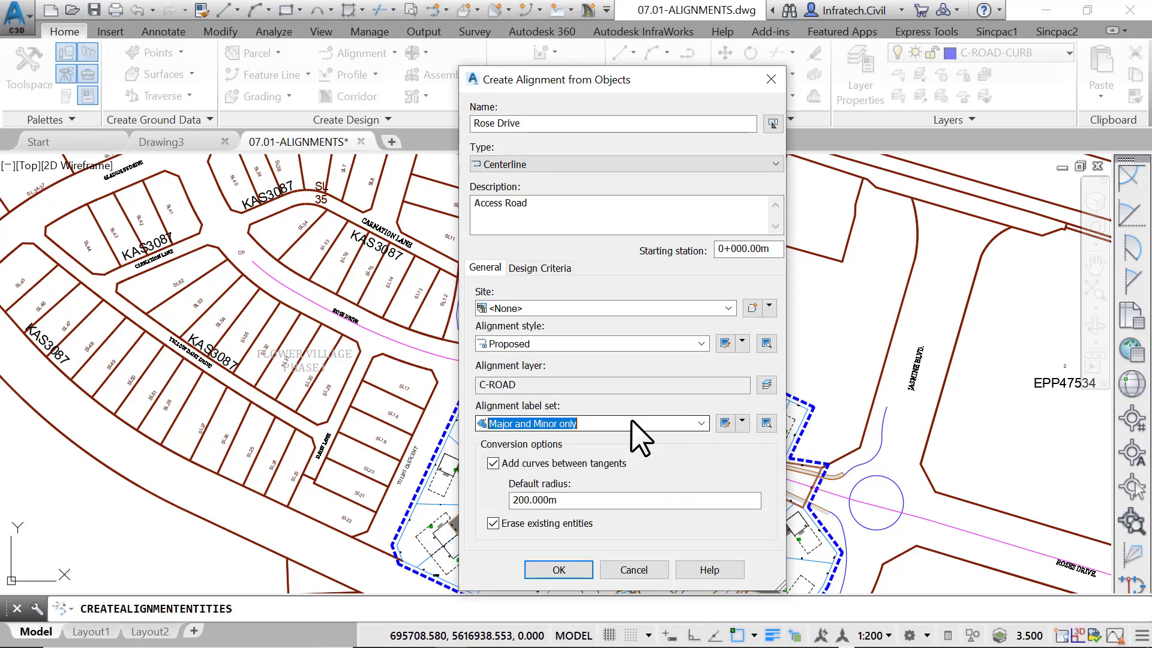
left_click(493, 463)
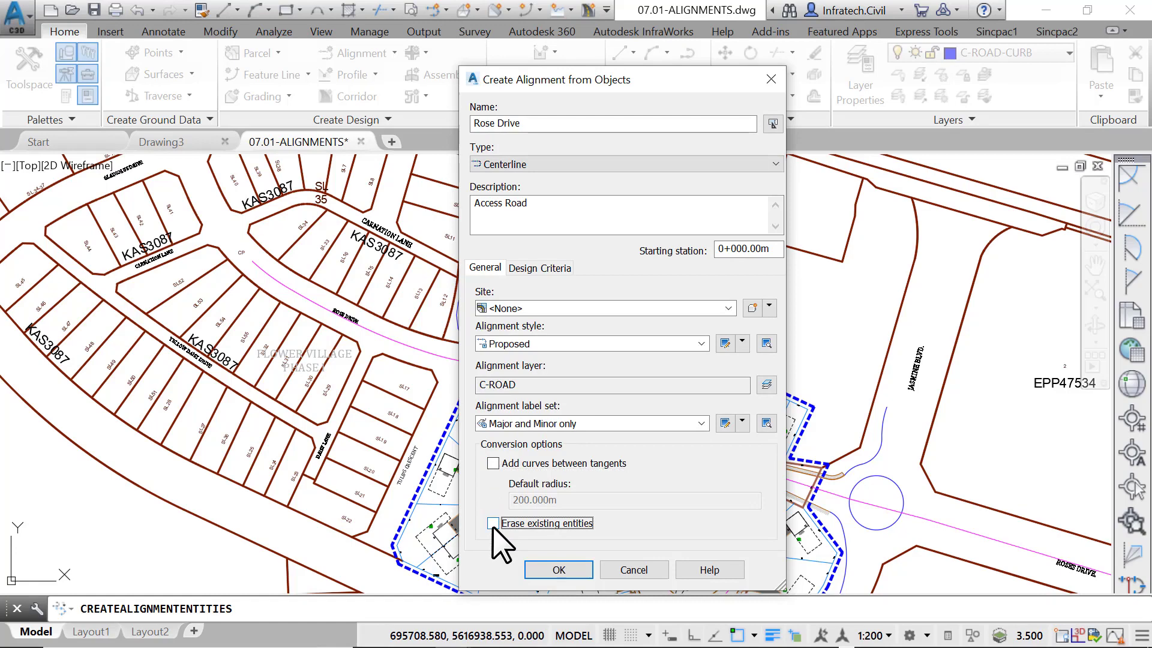
left_click(493, 524)
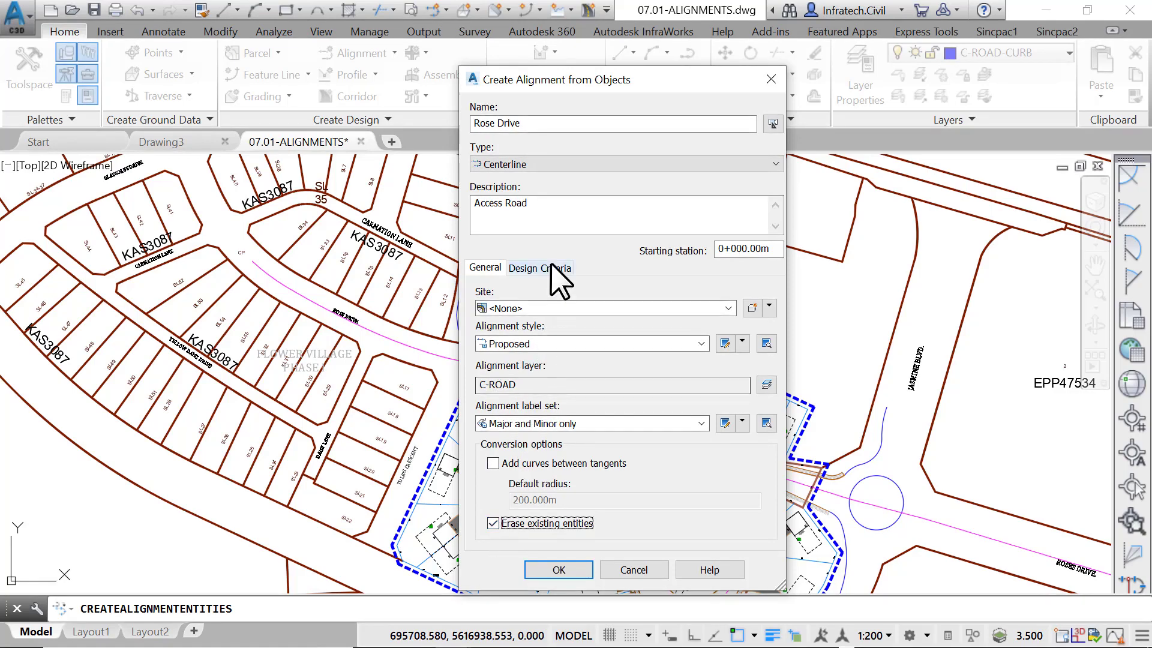
Step: Turn on criteria-based design in the Design Criteria settings
left_click(539, 267)
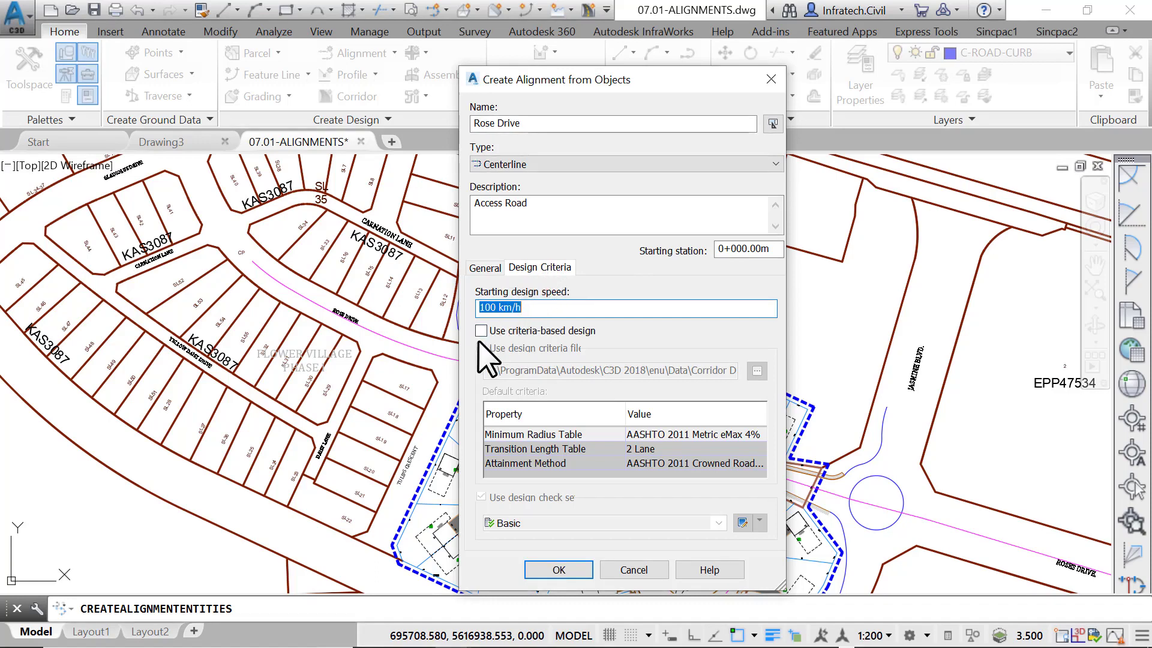
left_click(482, 331)
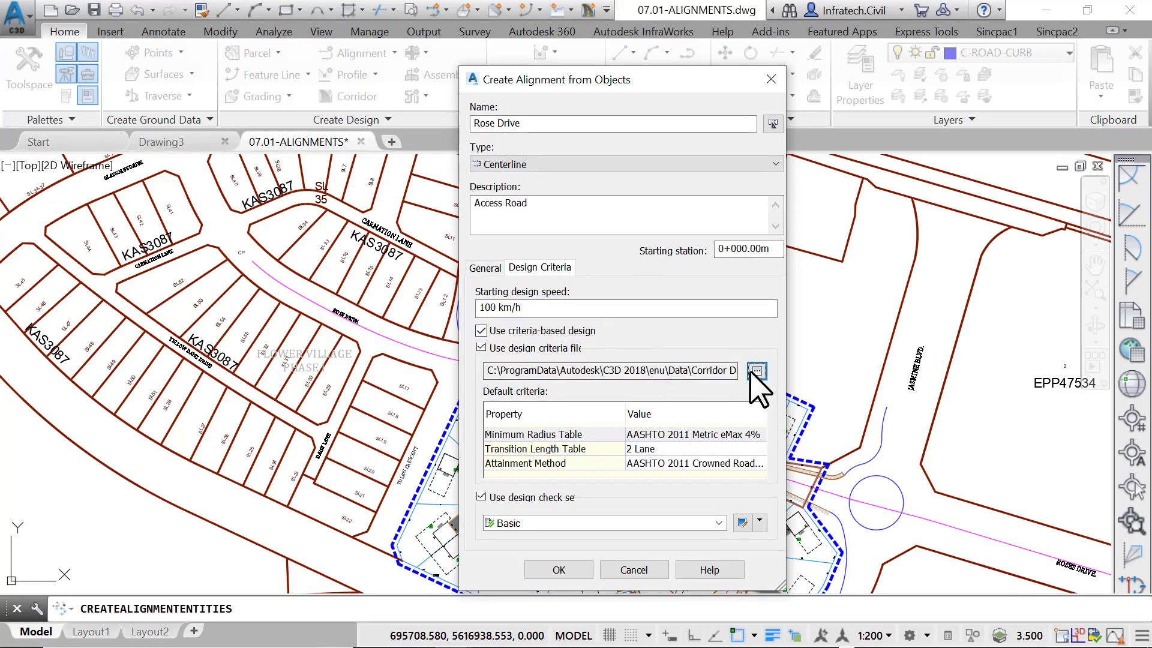
left_click(756, 370)
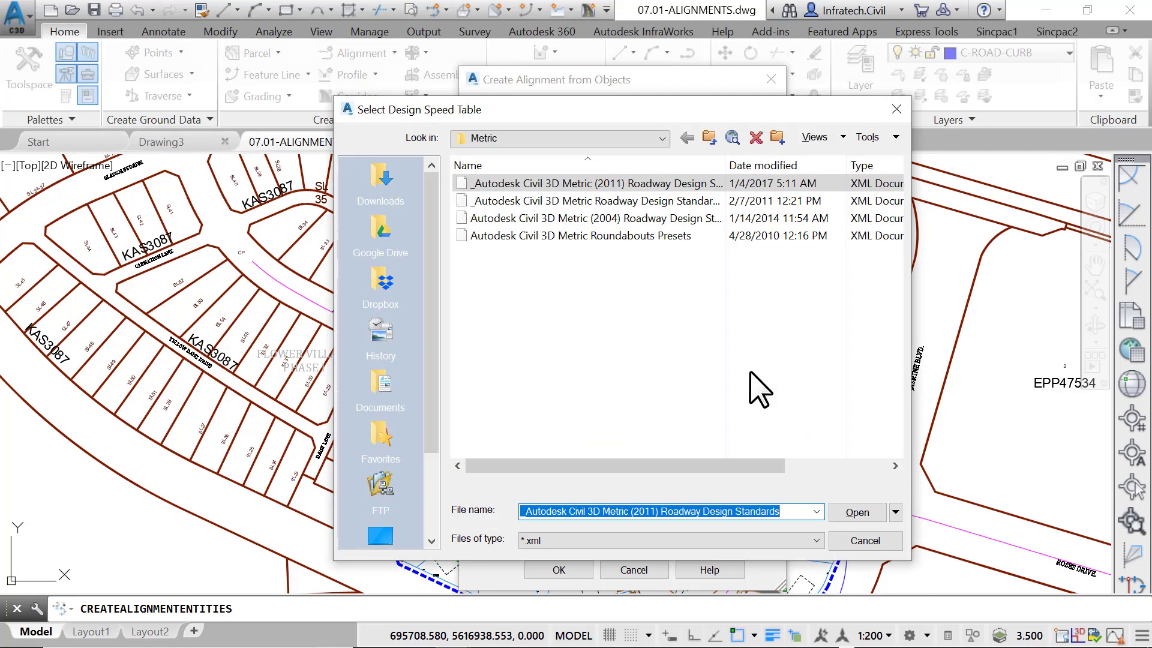
mouse_move(746, 243)
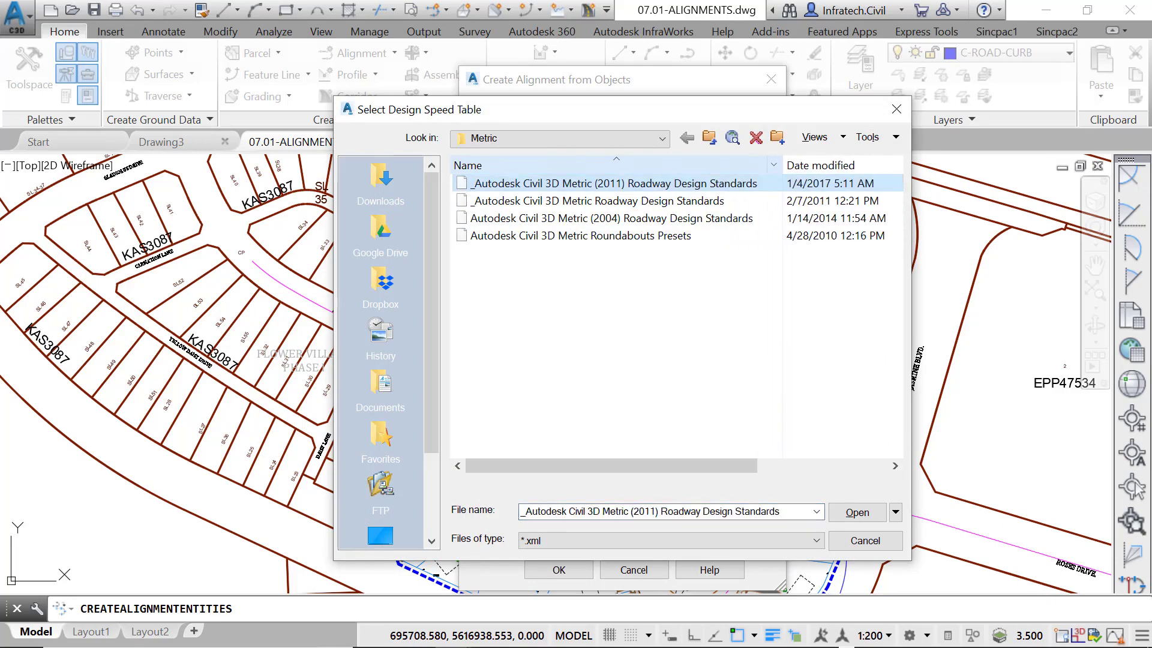
mouse_move(772, 187)
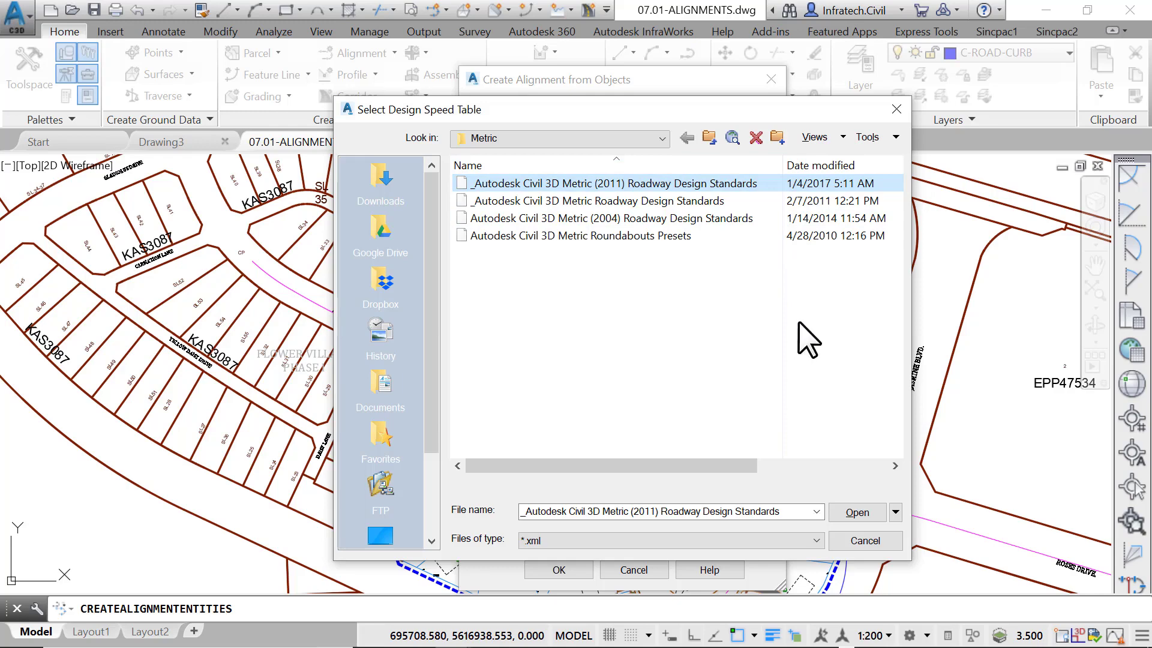
left_click(857, 512)
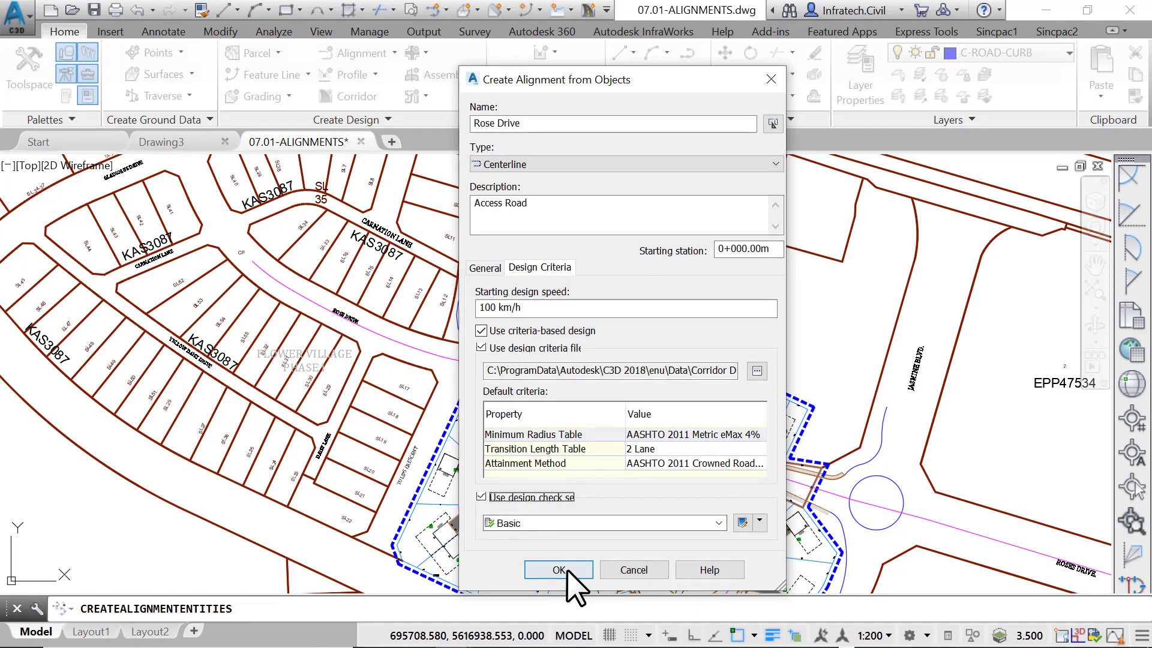
Step: Confirm the dialog to create the Rose Drive alignment
left_click(557, 571)
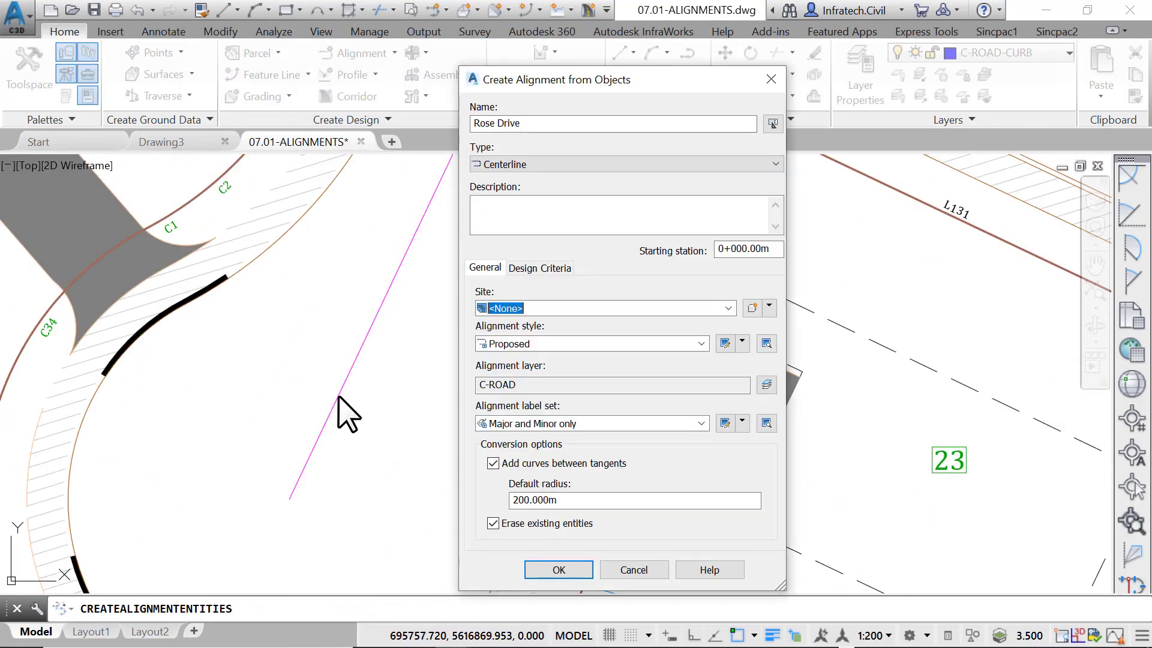
Step: Create the 'Lavender Court' alignment without curves between tangents
left_click(494, 462)
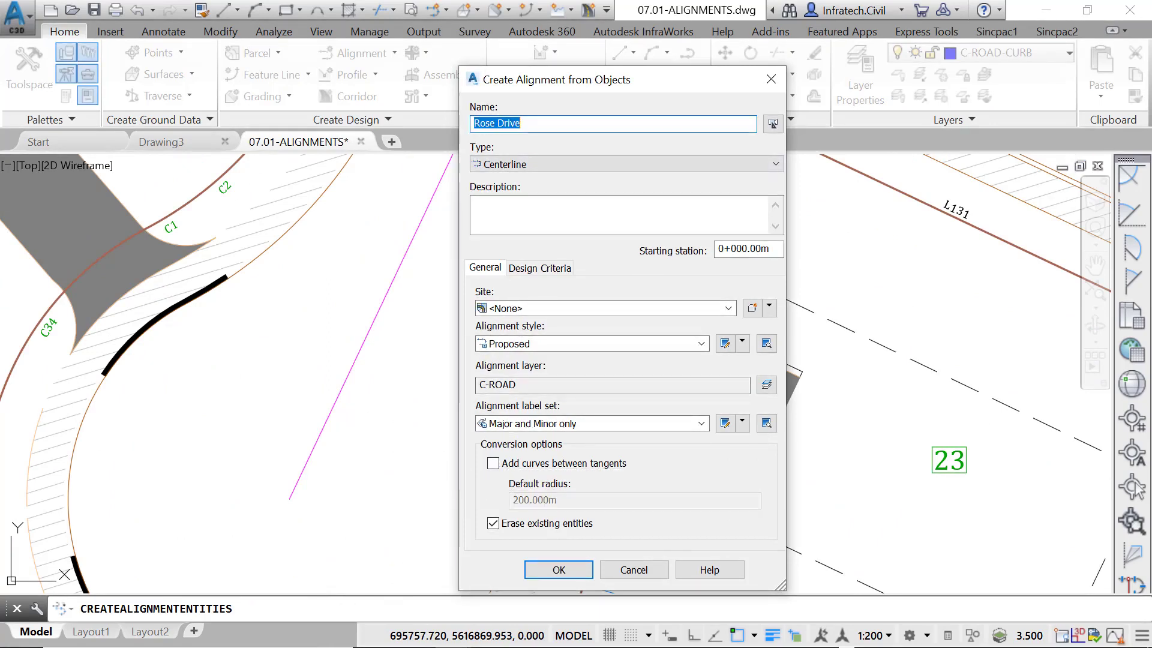
type("Lavender Court")
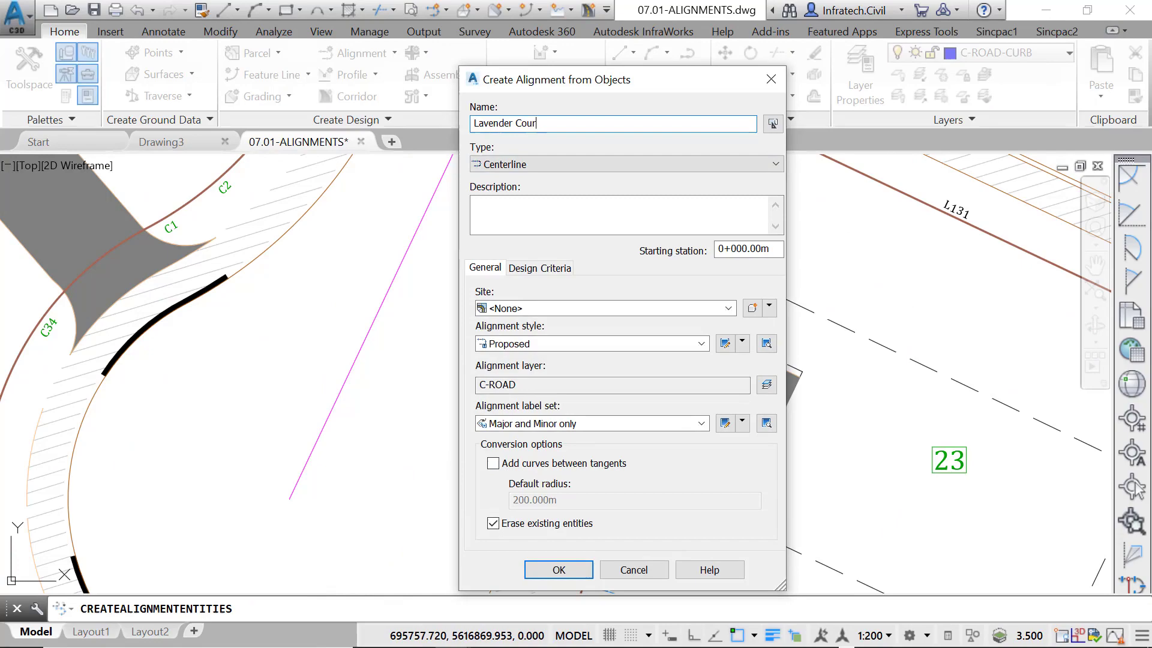
type("t")
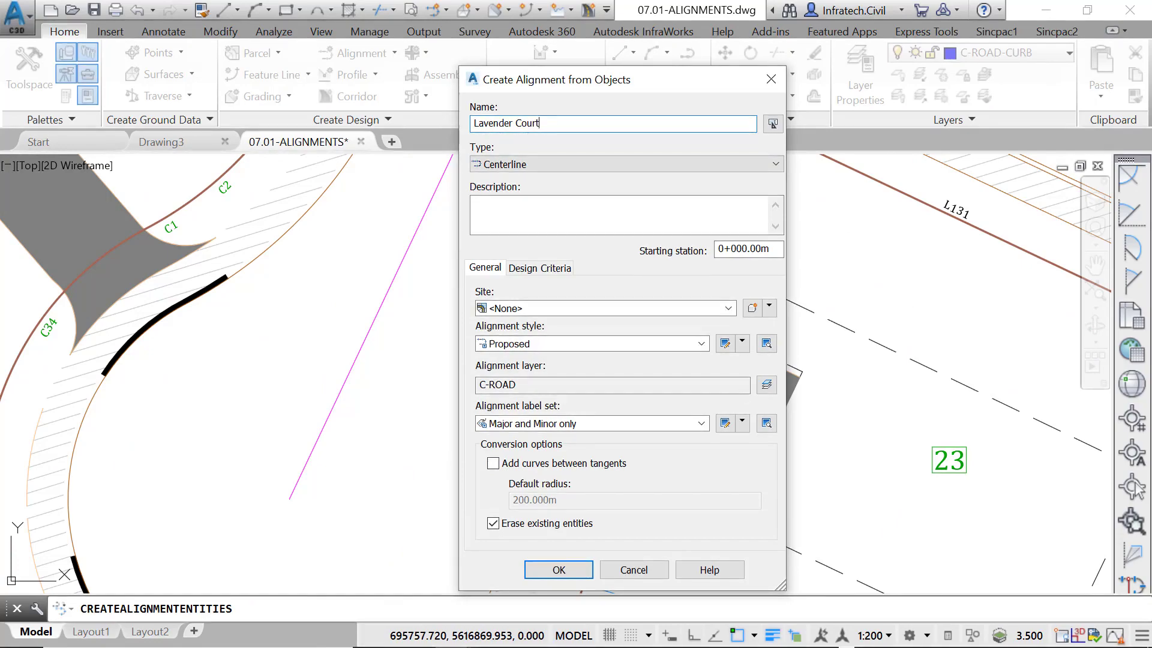
left_click(558, 570)
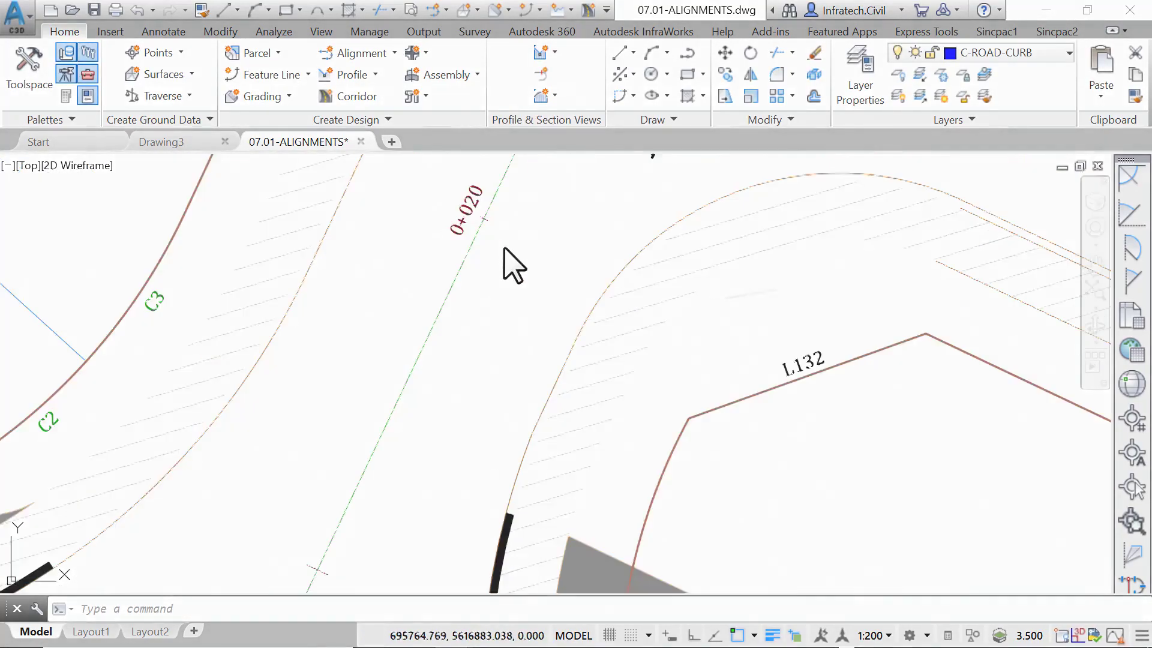